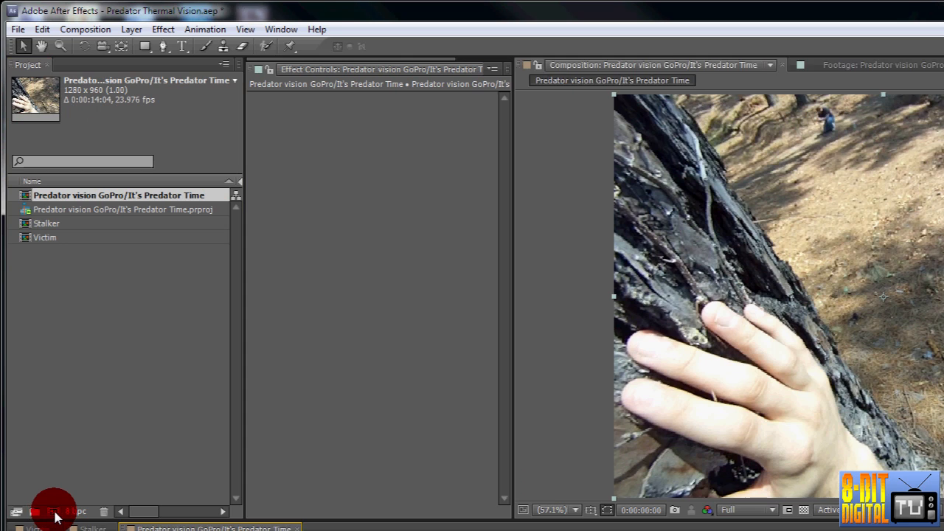
- Rename the main composition 'Predator vision' and resize its frame to 1280 × 545
right_click(118, 196)
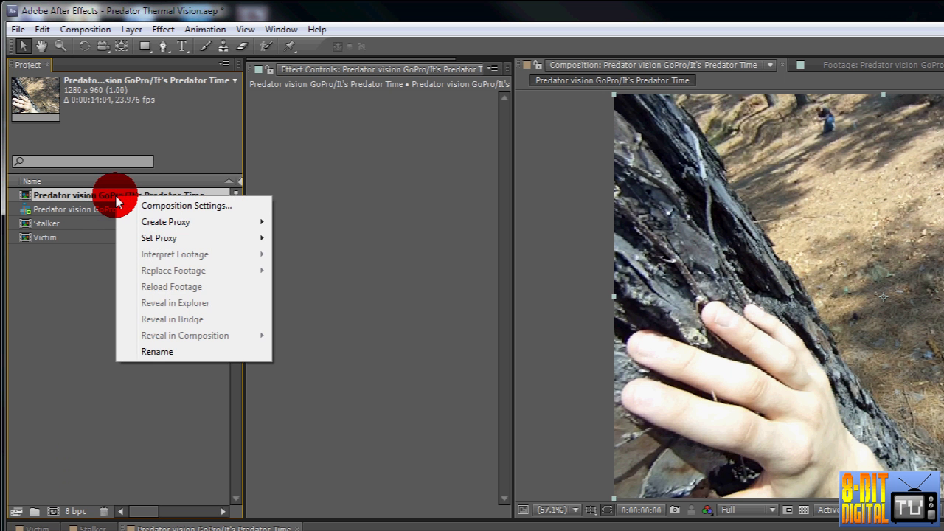
click(187, 205)
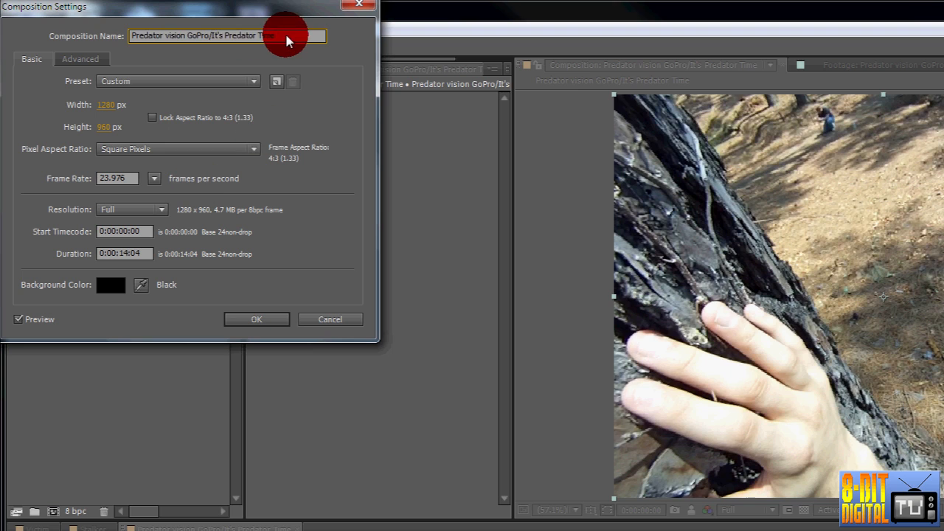
text(Predator vision)
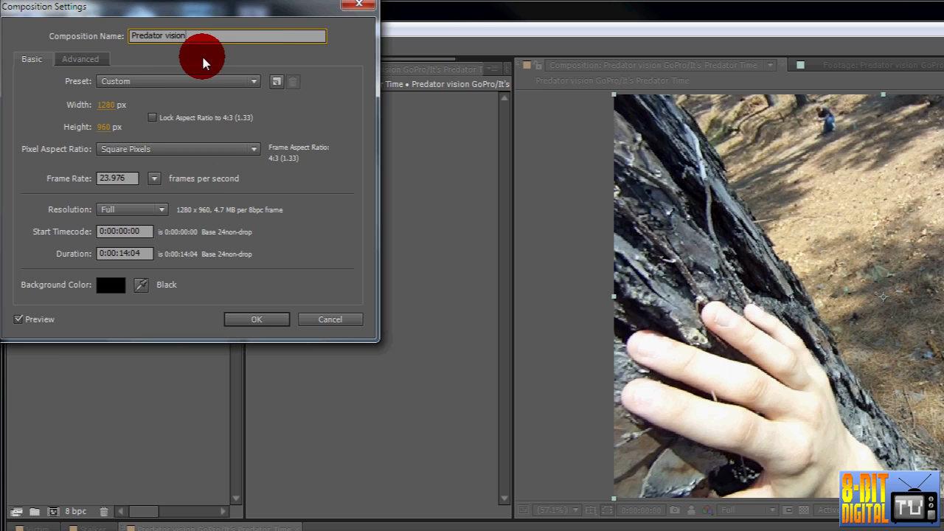
mouse_move(155, 124)
text(545)
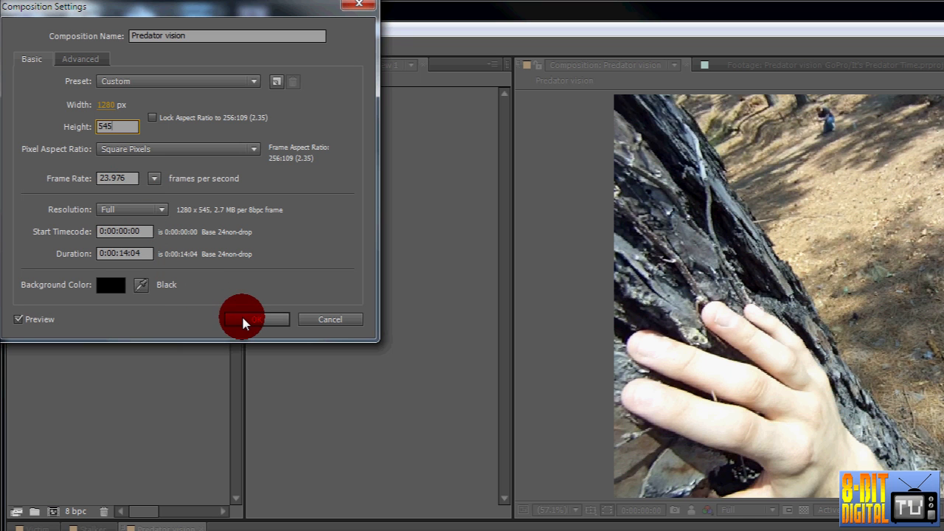
click(251, 319)
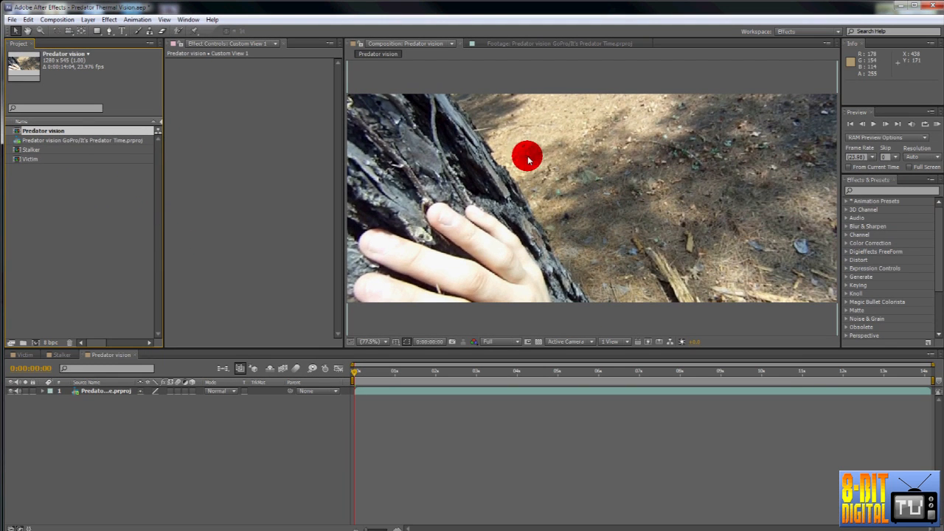
- Drag the forest footage so the distant figure is in frame, then review the Stalker comp
drag(528, 156, 583, 193)
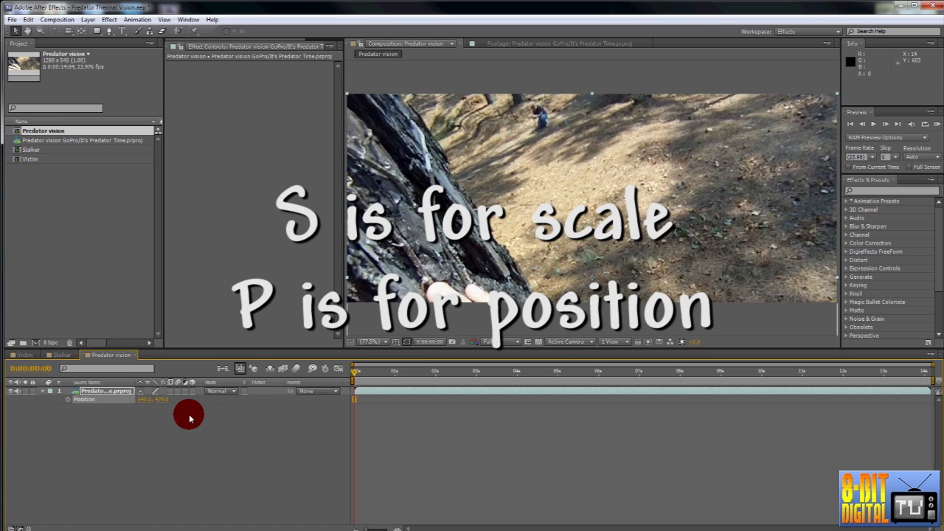
click(37, 391)
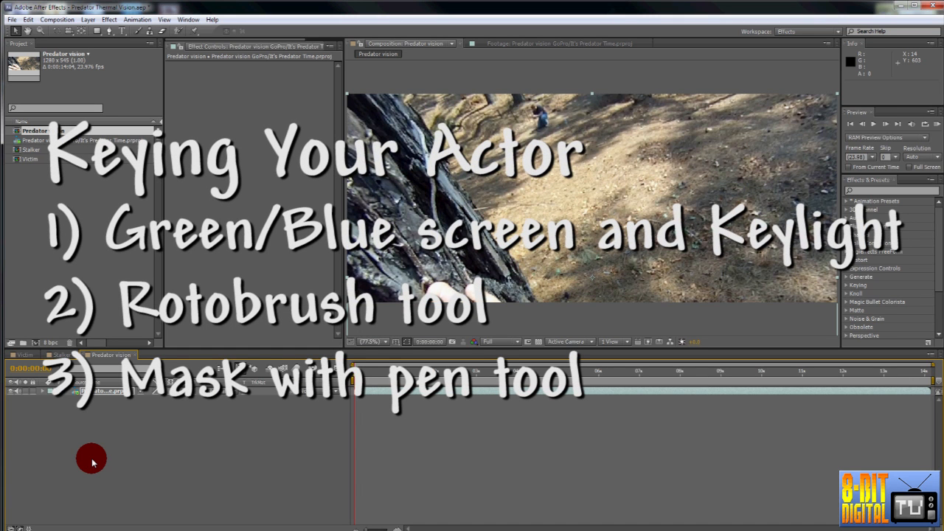
mouse_move(89, 457)
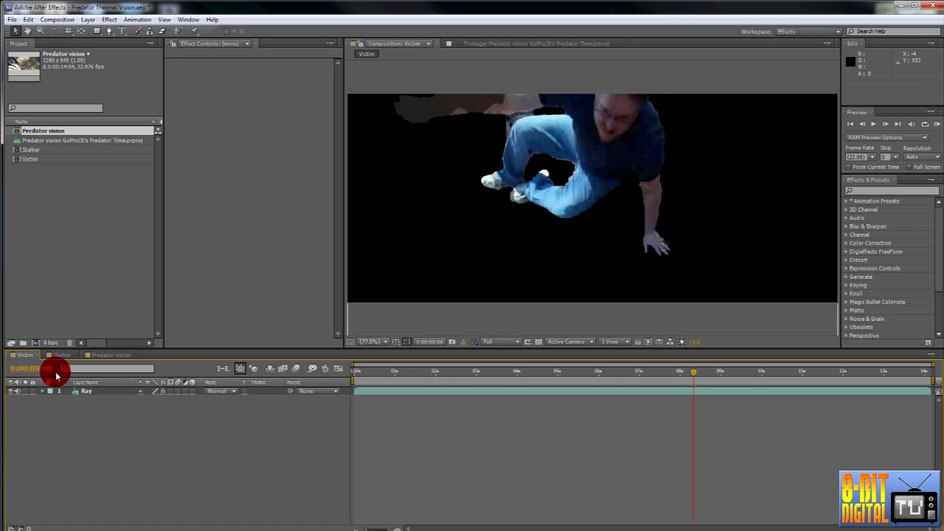
click(57, 358)
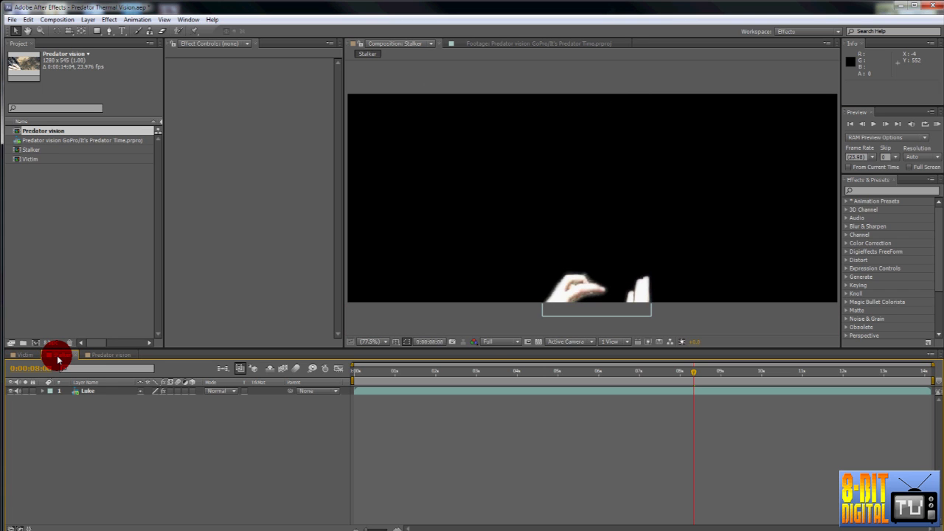
click(61, 355)
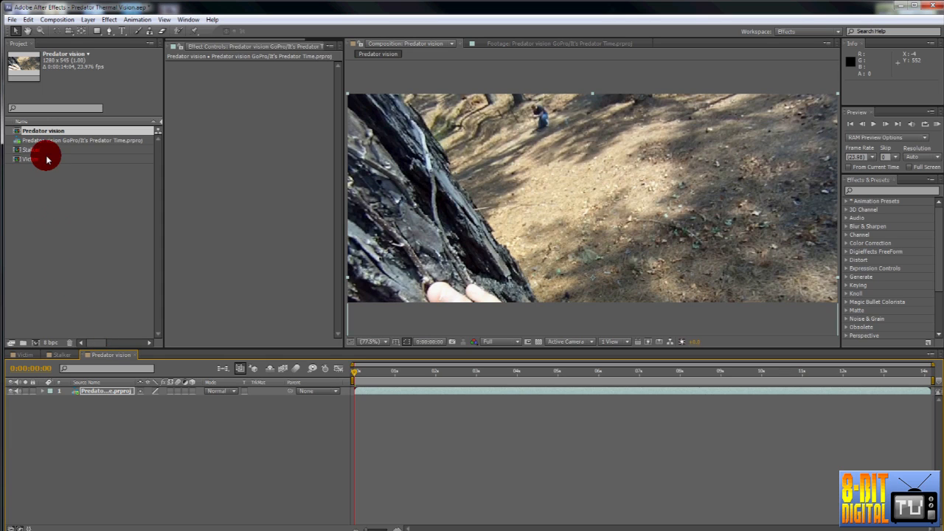
- Place the Stalker and Victim comps as layers above the forest footage layer
click(31, 157)
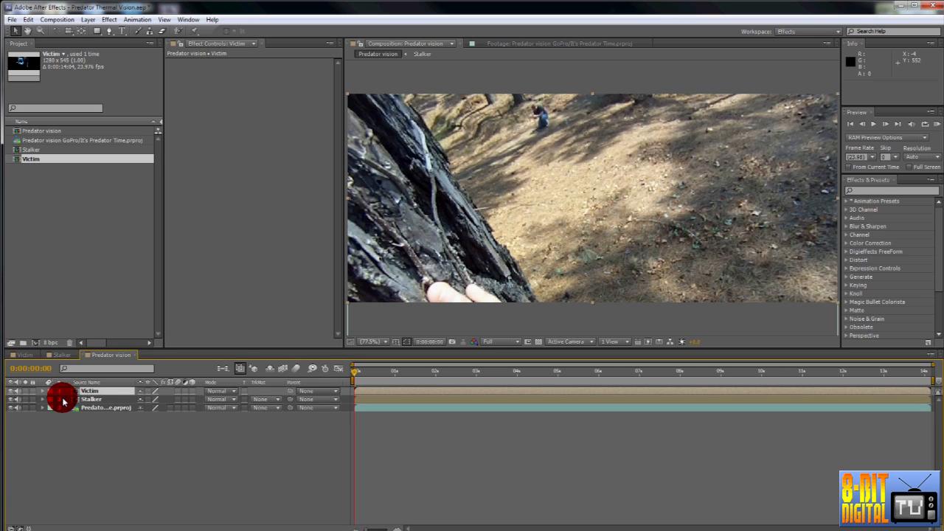
double_click(103, 409)
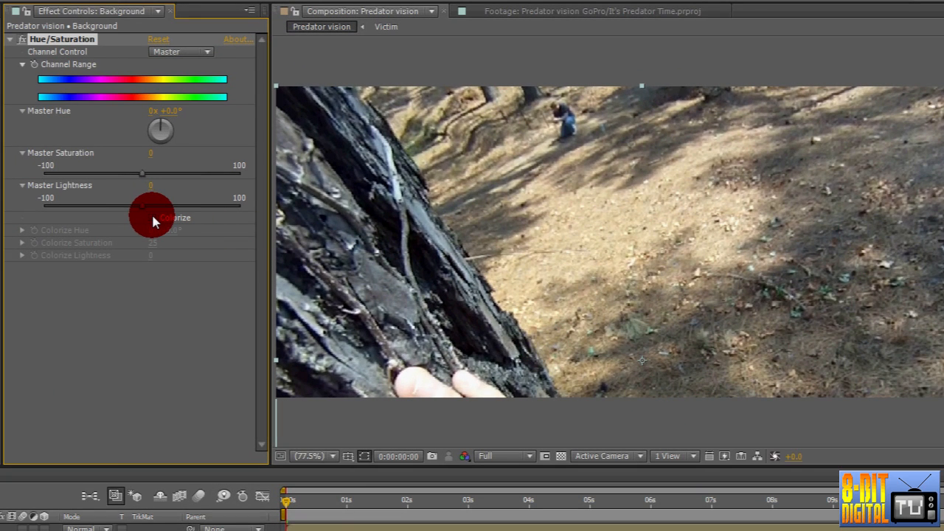
- Colorize the background (Hue 220, Saturation 80, Lightness -45) and add Gaussian Blur
click(33, 217)
text(gau)
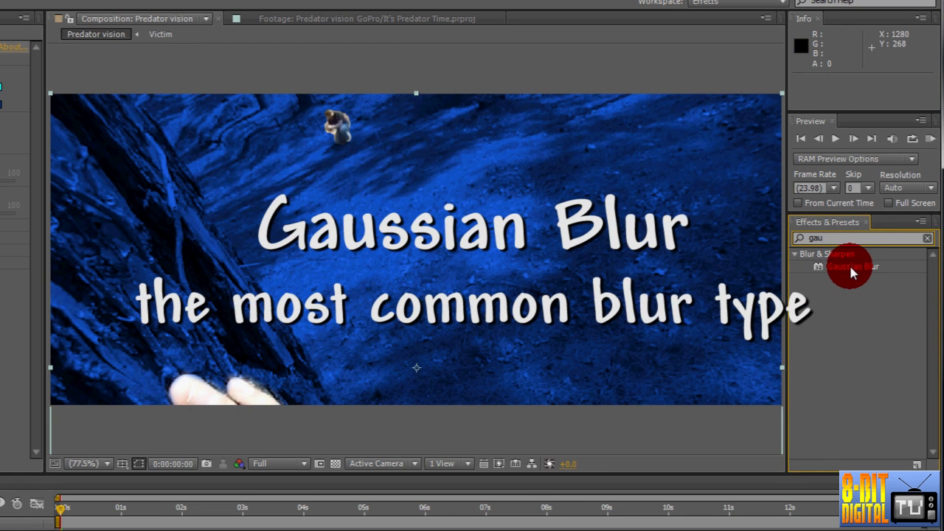
drag(848, 267, 428, 295)
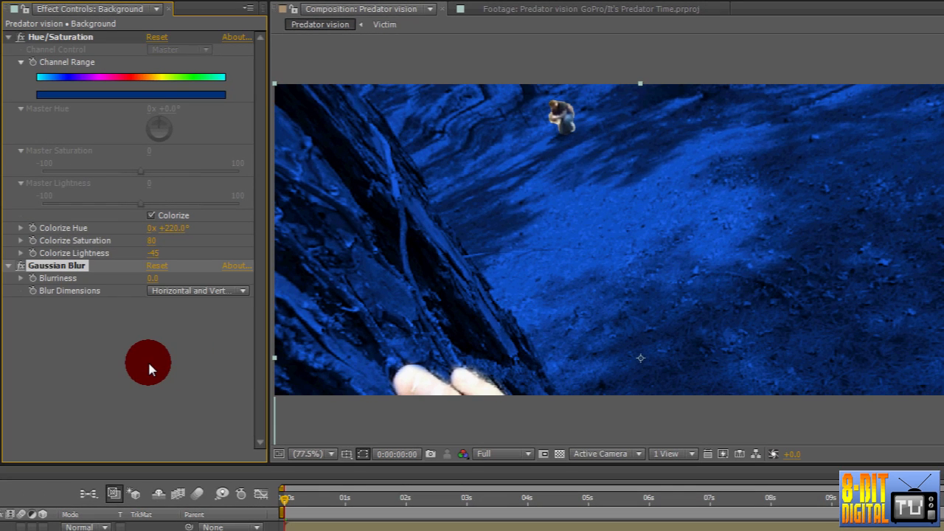
mouse_move(155, 358)
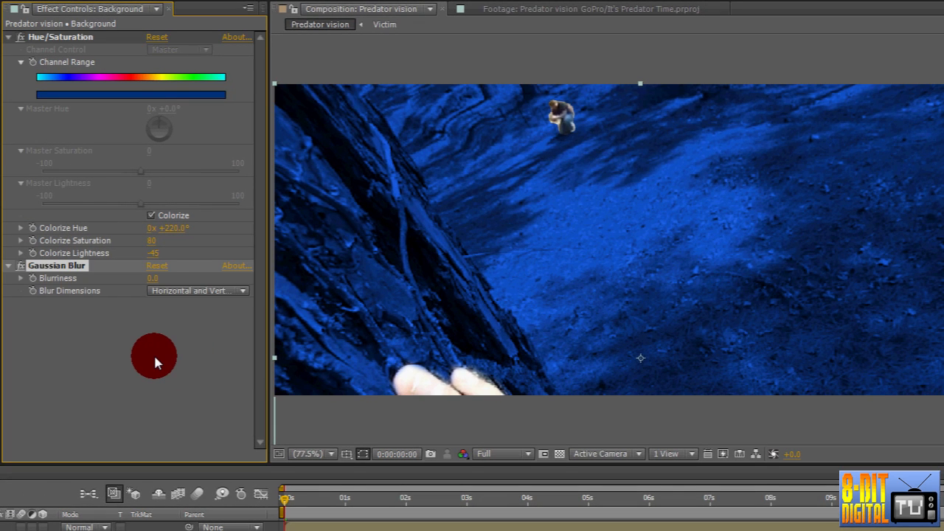
click(155, 278)
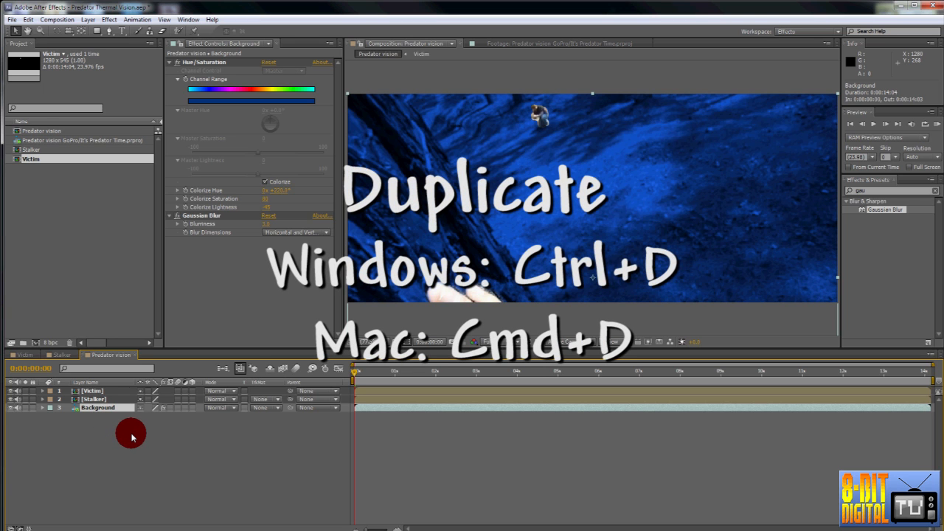
- Duplicate the Background layer with Ctrl+D to create the future Threshold layer
key(Ctrl+d)
text(Threshold)
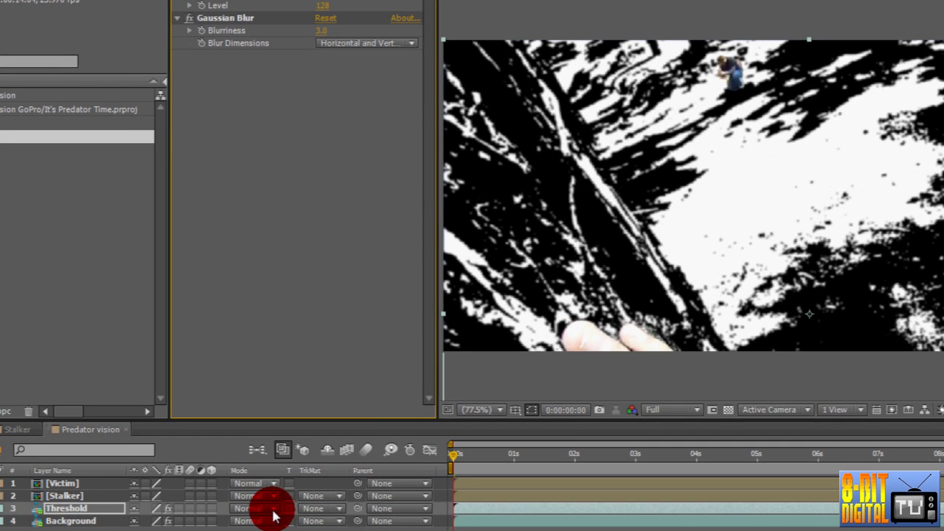
- Set the Threshold layer's blending mode to Multiply
click(255, 509)
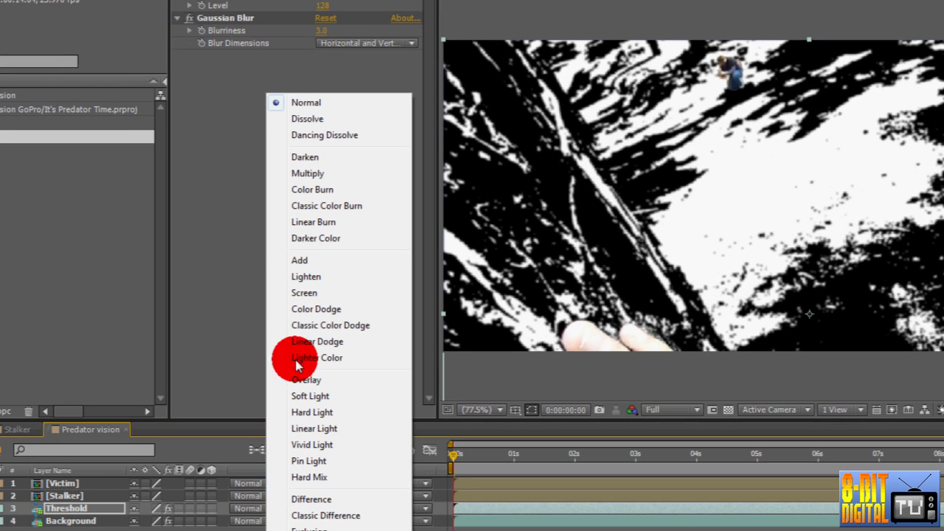
mouse_move(308, 174)
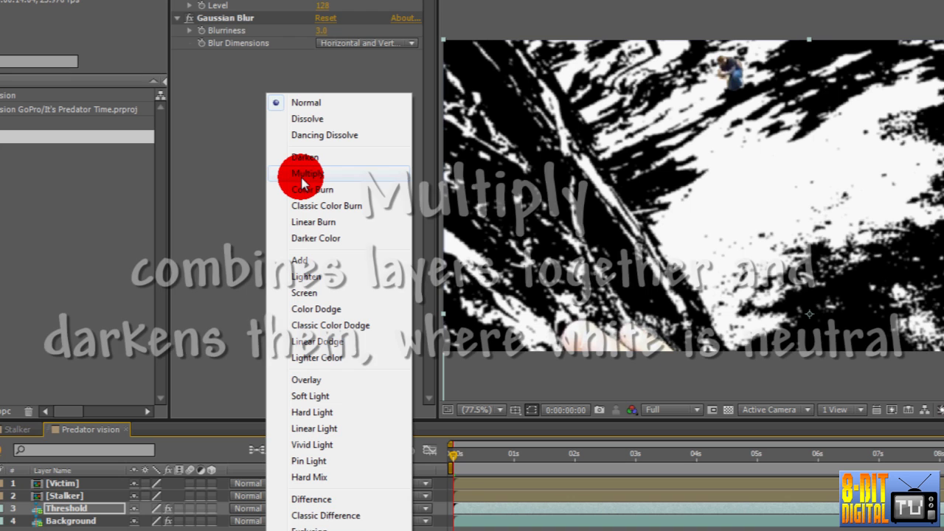
click(306, 173)
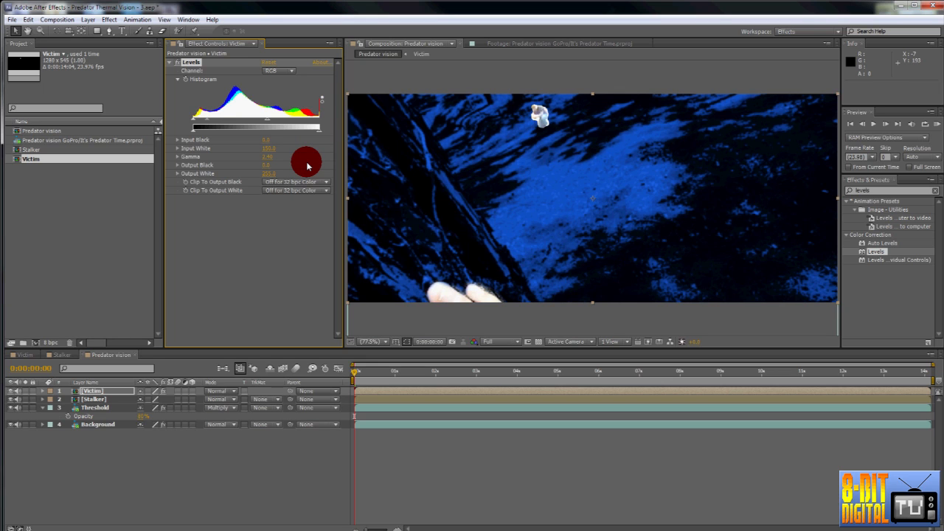
mouse_move(181, 82)
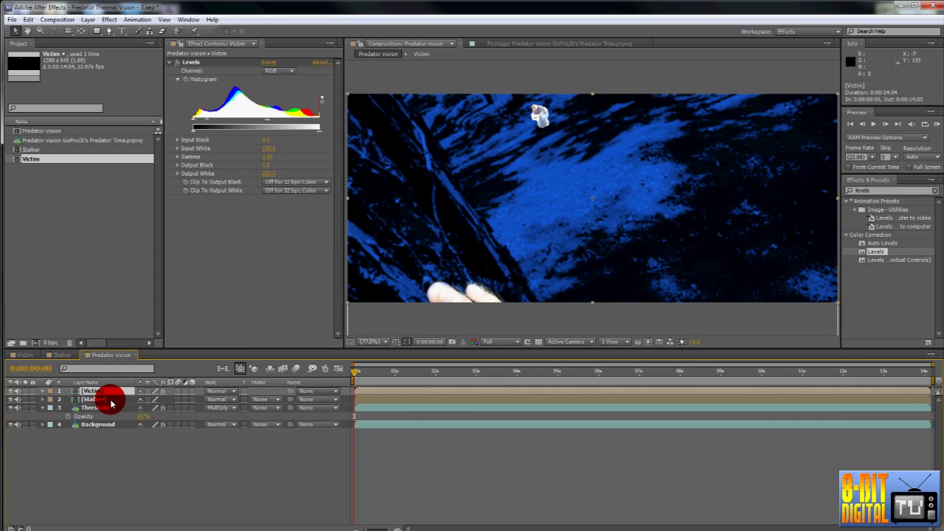
- Select the Victim and Stalker layers and pre-compose them into 'Actors'
click(89, 400)
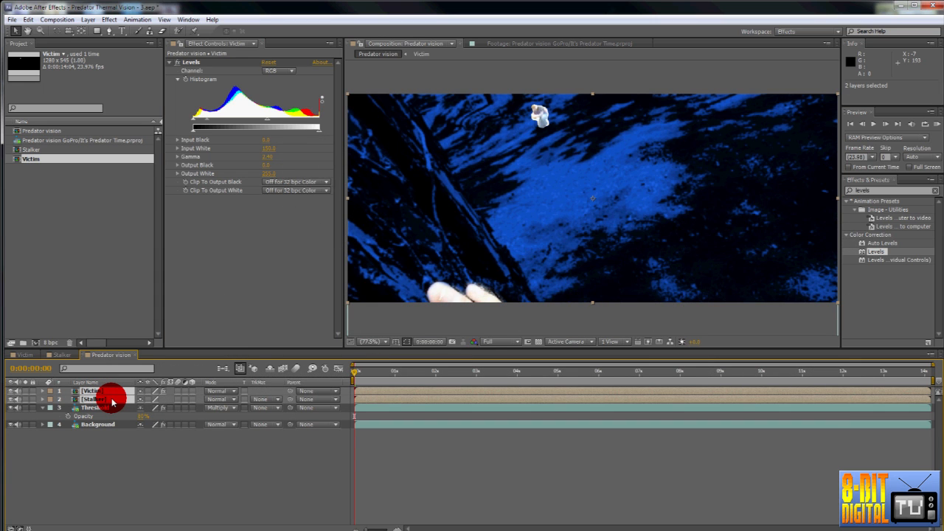
key(Ctrl+Shift+C)
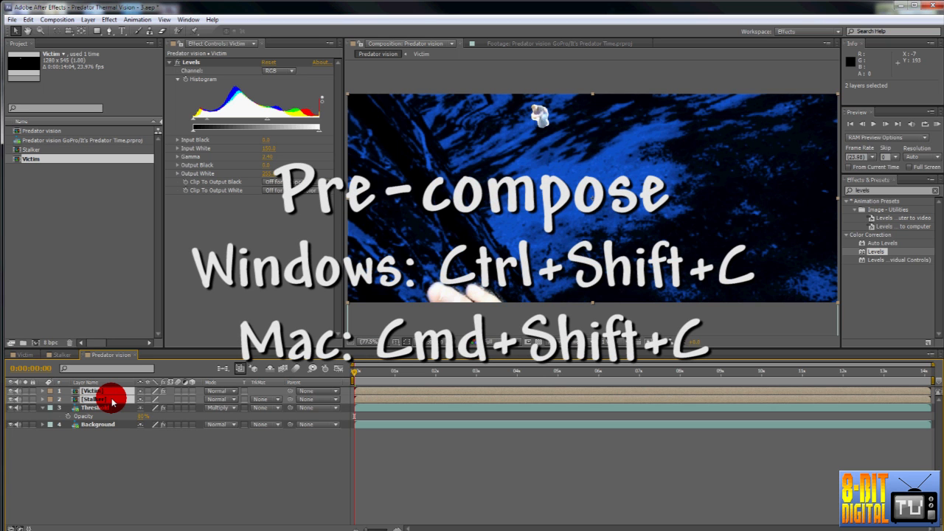
key(ctrl+shift+c)
text(Actors)
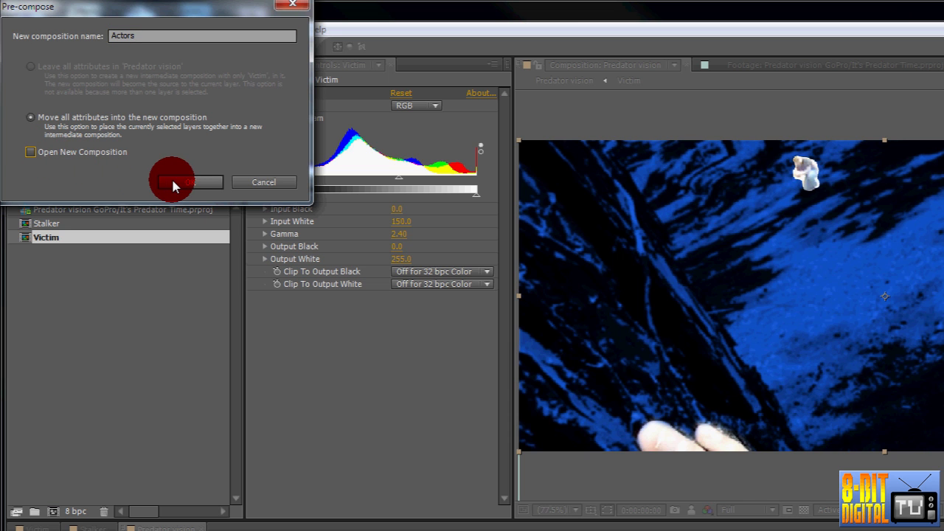
click(182, 182)
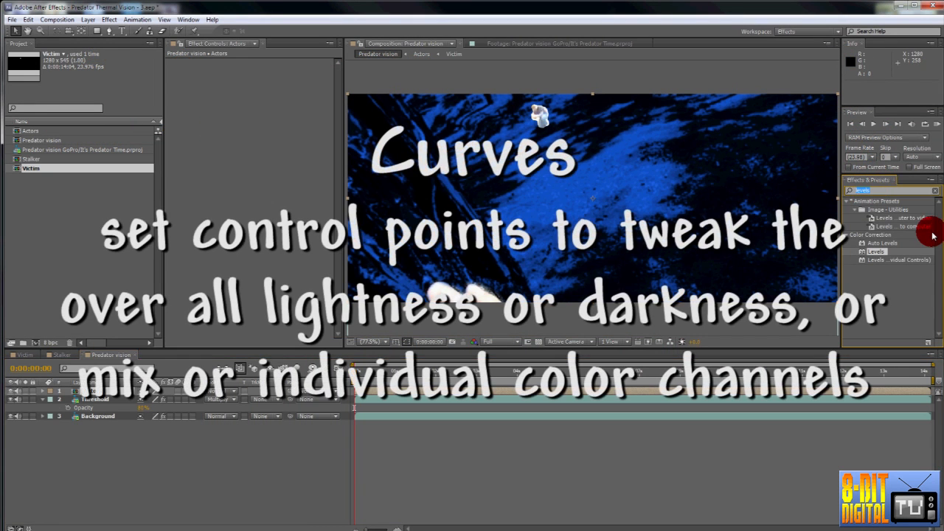
- Search Effects & Presets for 'curves' and apply Curves to the Actors layer
text(curves)
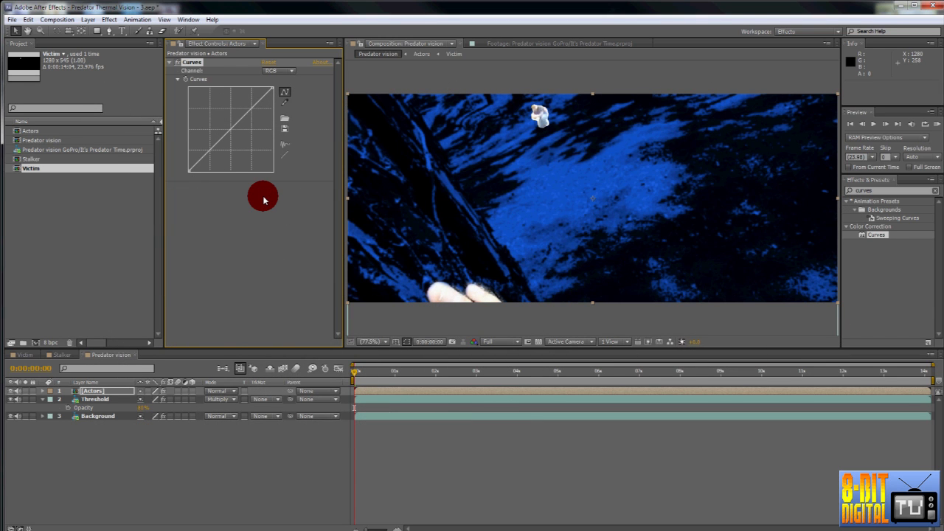
mouse_move(250, 197)
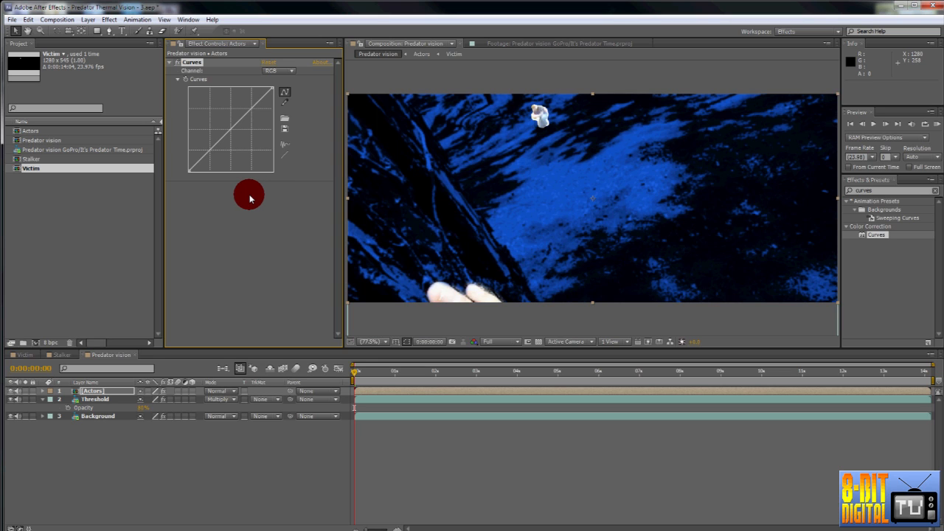
mouse_move(263, 197)
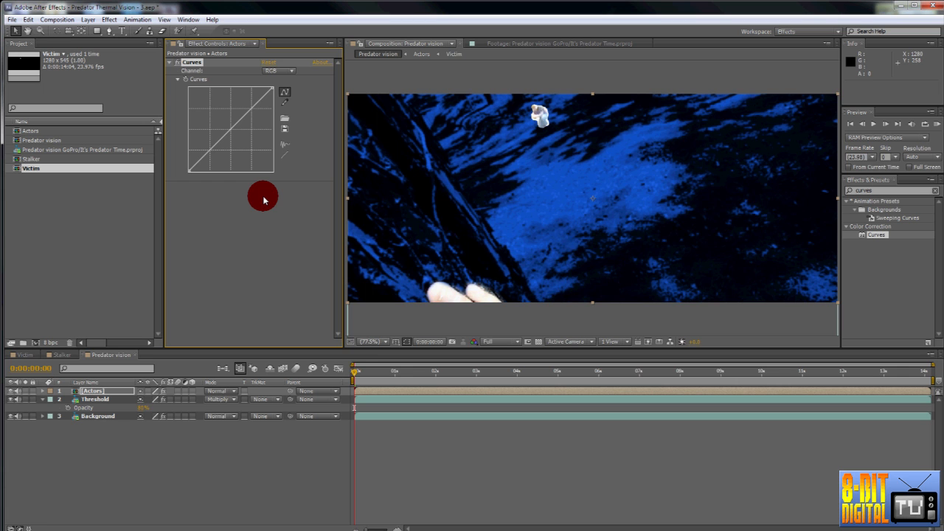
mouse_move(249, 196)
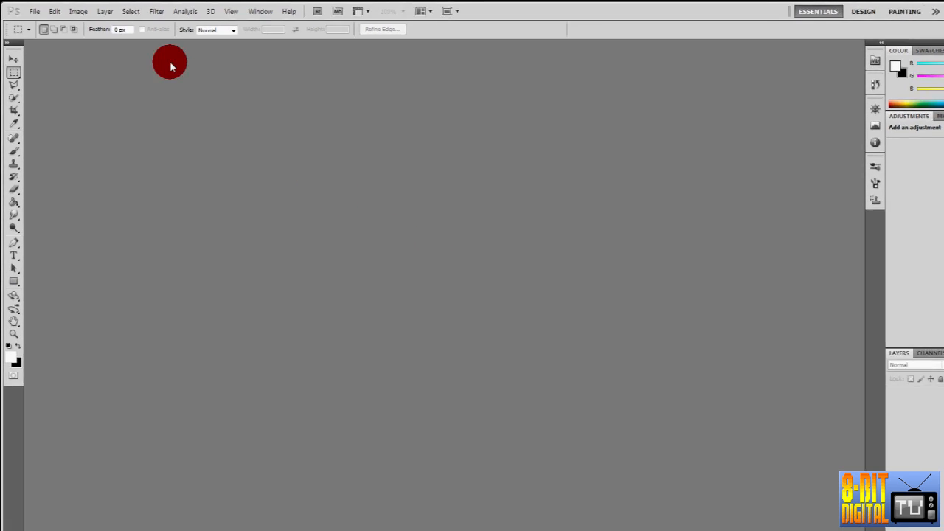
- Create a new 600 × 600 px Photoshop document with a transparent background
click(37, 12)
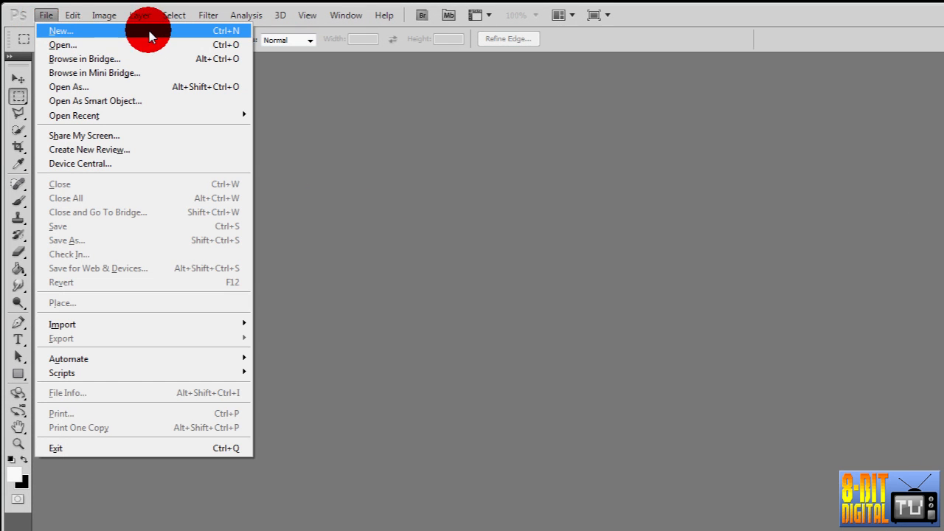
click(59, 32)
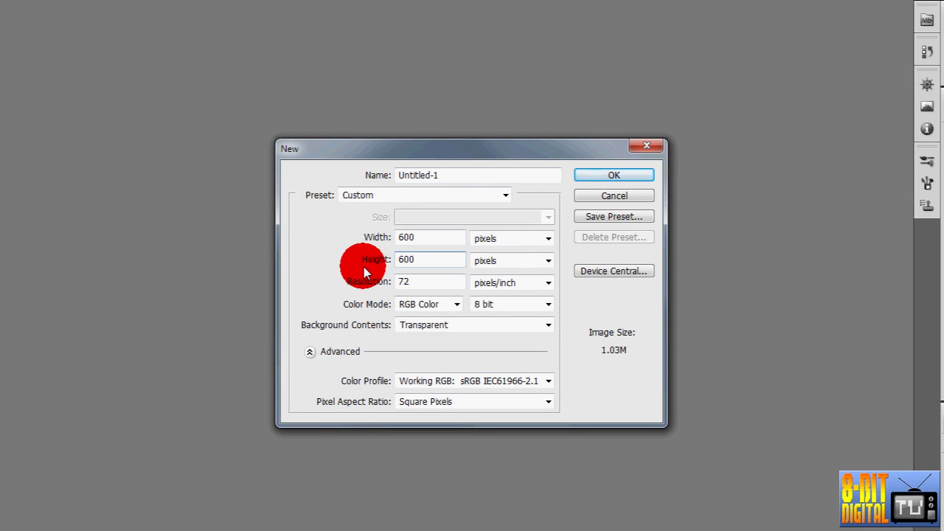
click(614, 175)
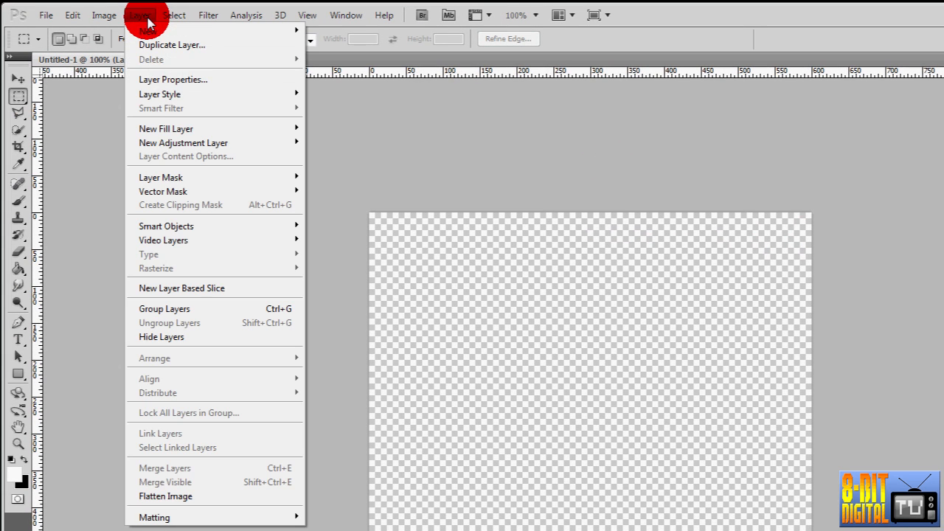
mouse_move(183, 128)
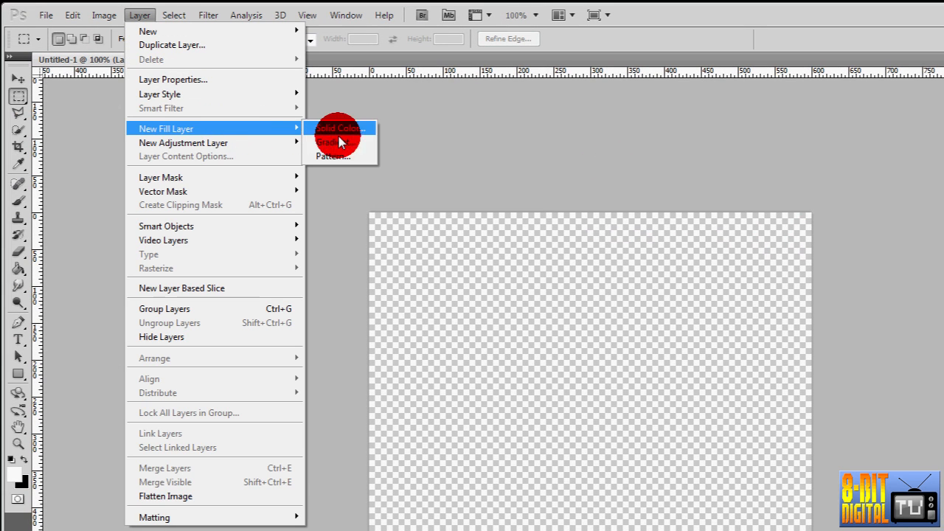
- Add 'Gradient Fill 1' with the default black-to-white linear gradient
click(333, 142)
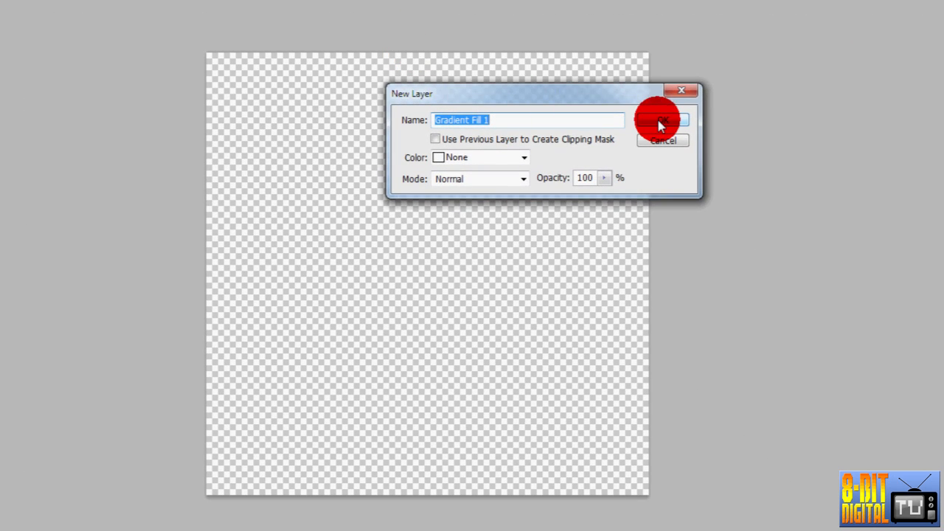
click(662, 120)
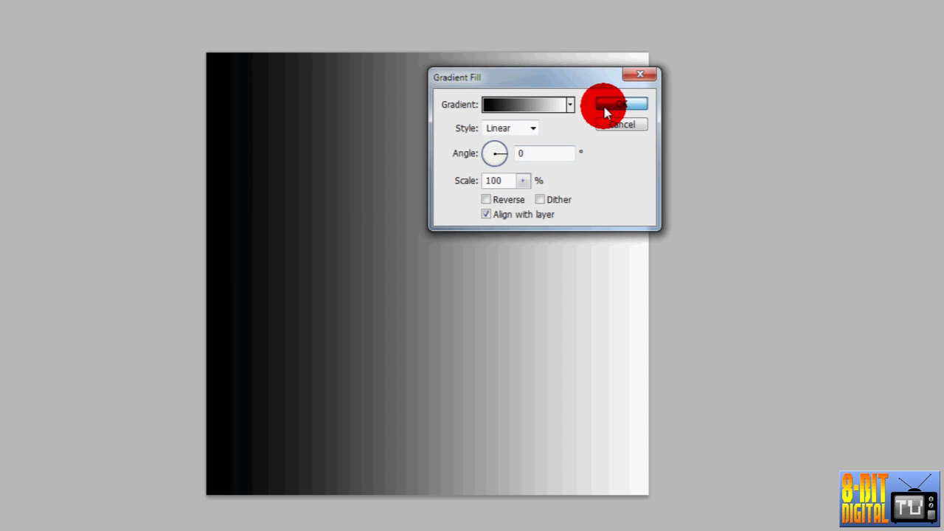
click(620, 104)
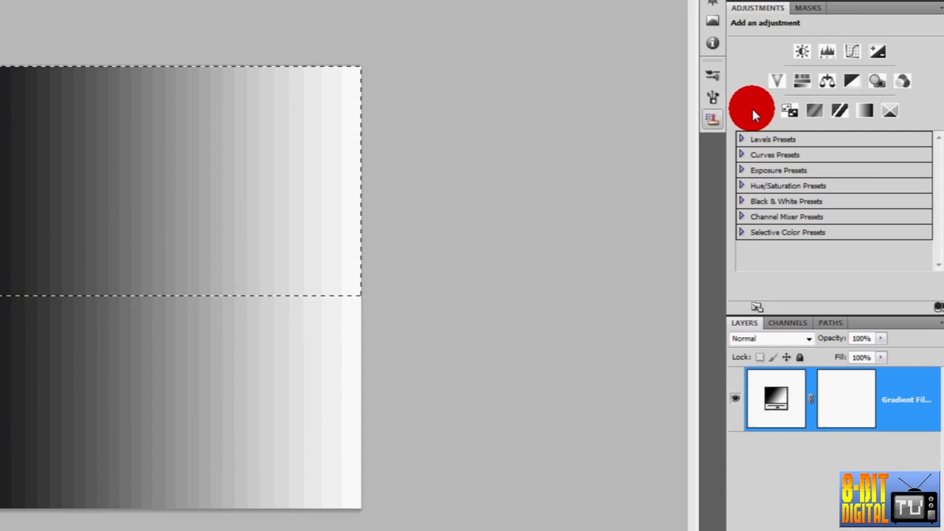
- Add a Curves adjustment layer over the gradient's top half and pick a single colour channel
click(852, 51)
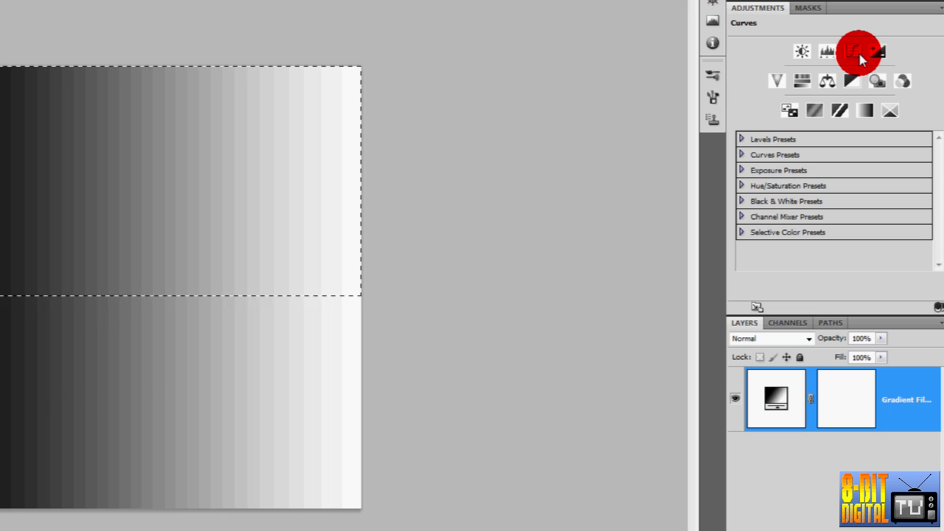
mouse_move(863, 55)
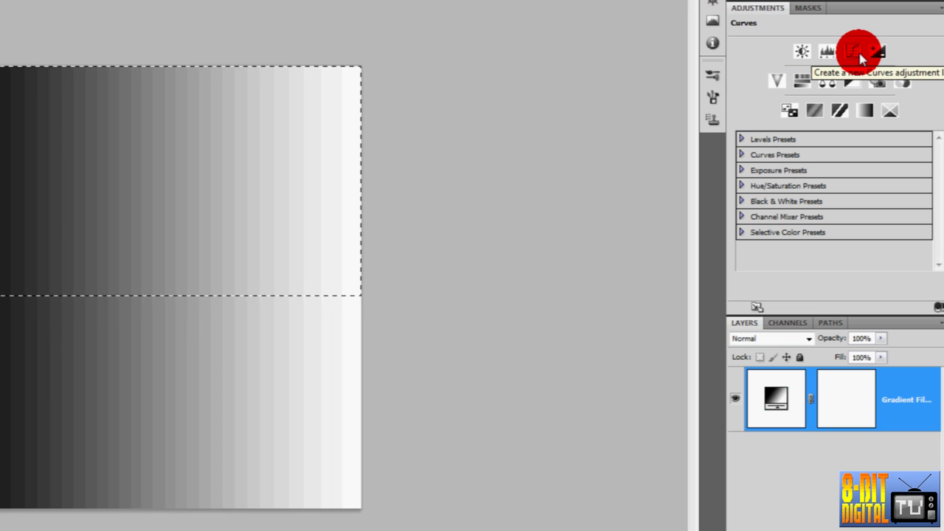
click(864, 52)
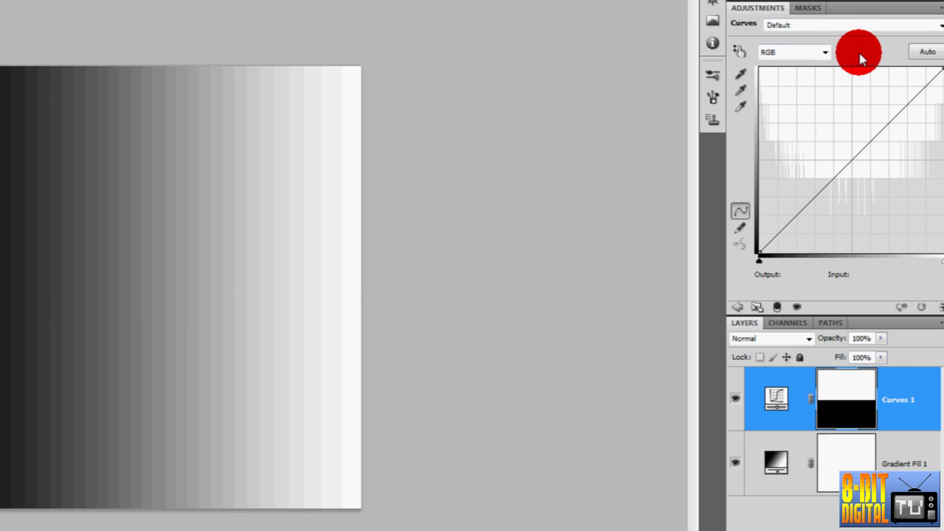
click(793, 52)
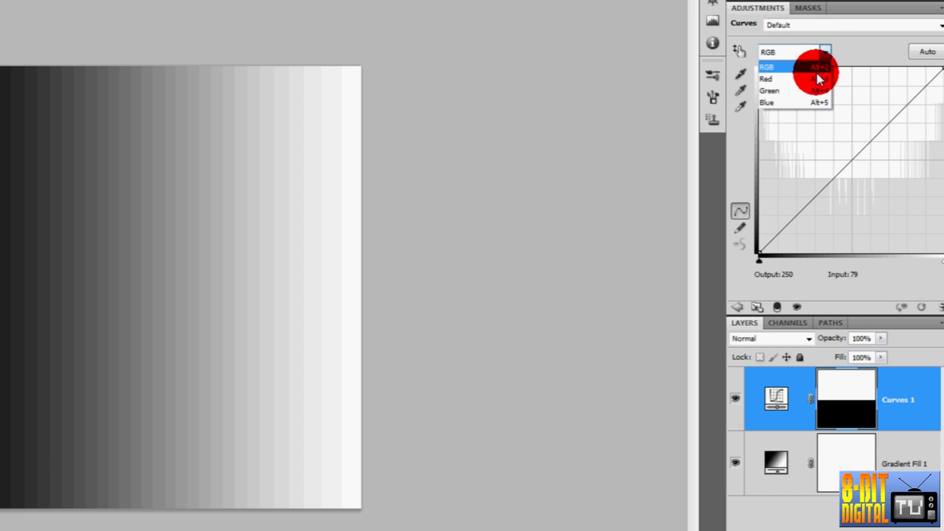
click(766, 79)
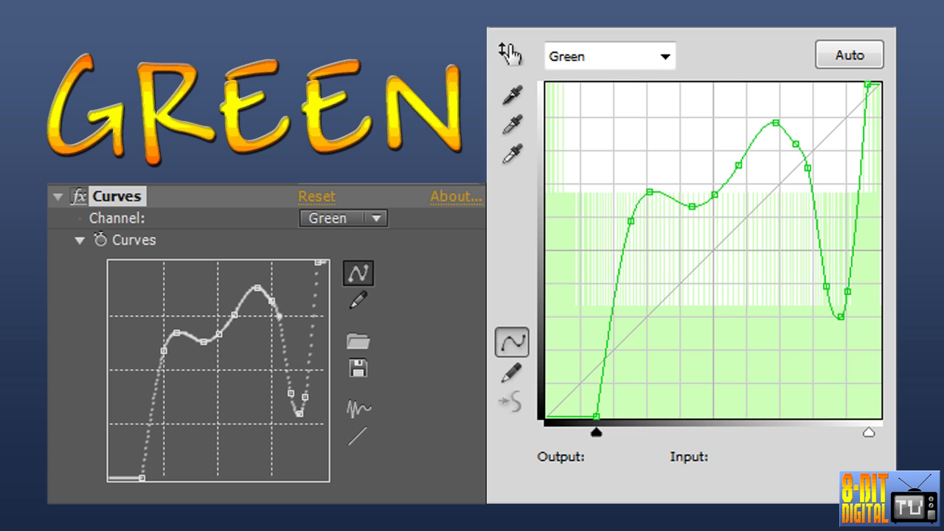
- Reshape the red, green and blue curves into a blue-green-red-yellow thermal palette
click(610, 55)
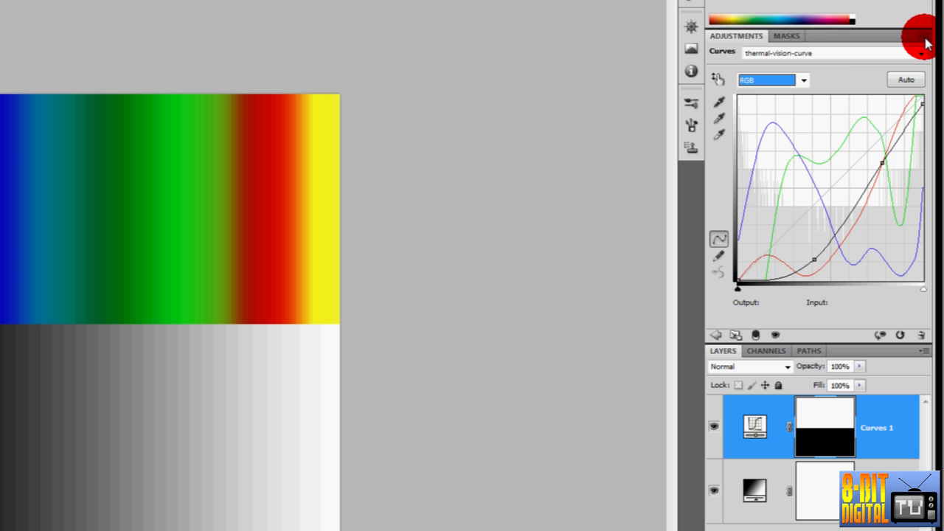
- Save the current curve from the Adjustments panel menu as thermal-vision-curve.acv
click(921, 35)
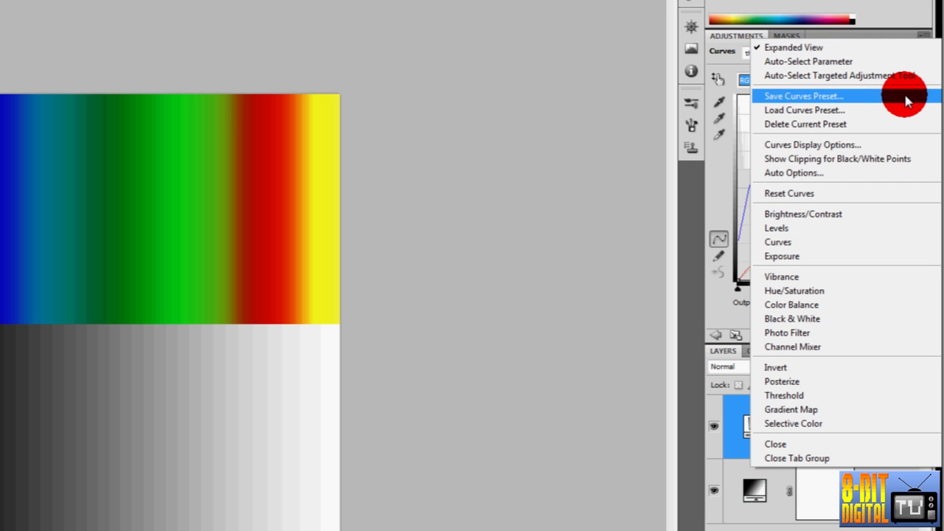
click(802, 96)
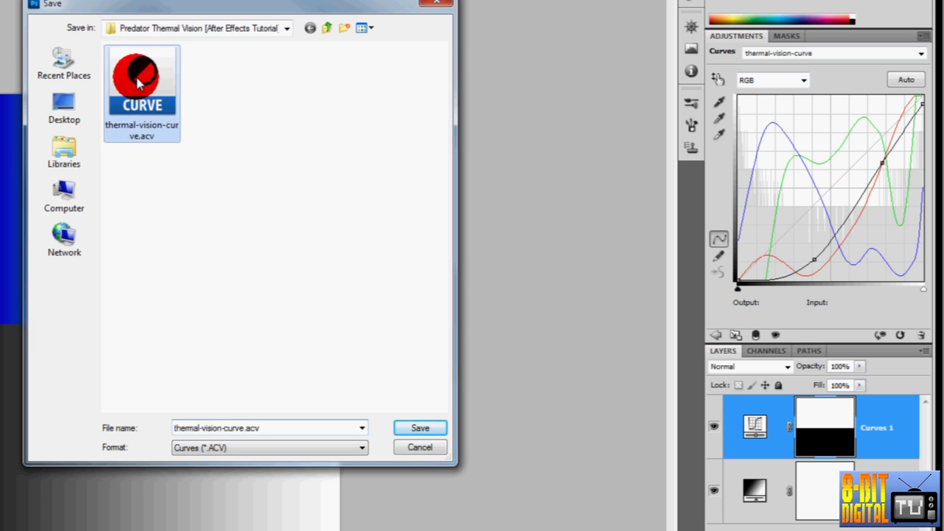
click(421, 427)
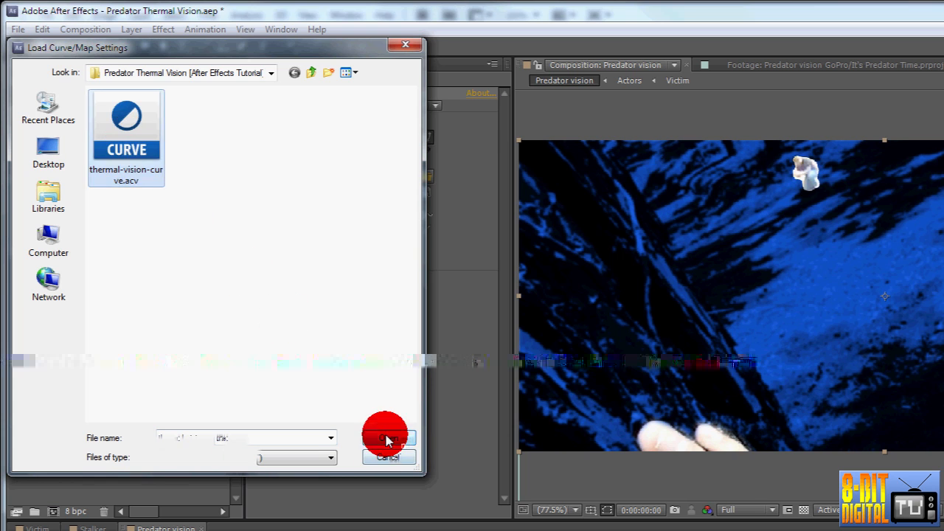
- Load thermal-vision-curve.acv into the Actors' Curves effect and scrub ahead to check the colours
click(389, 437)
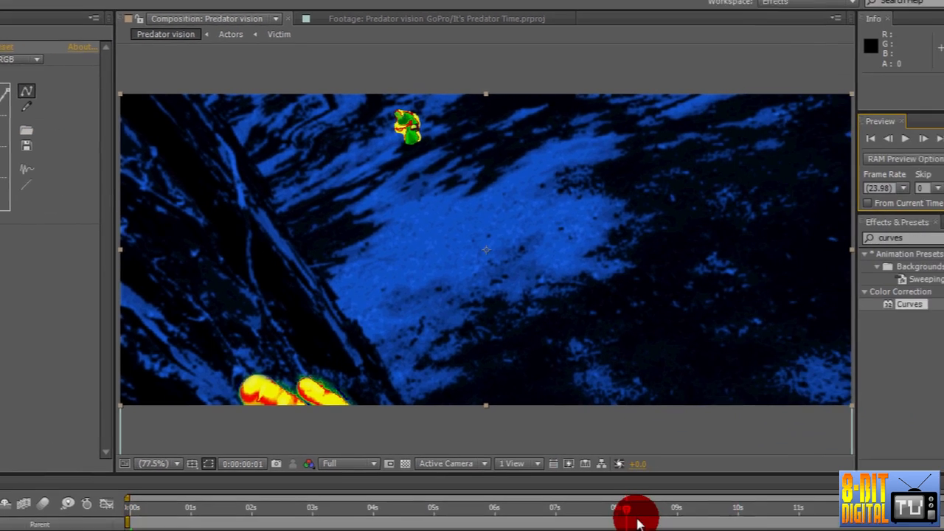
drag(636, 509, 520, 494)
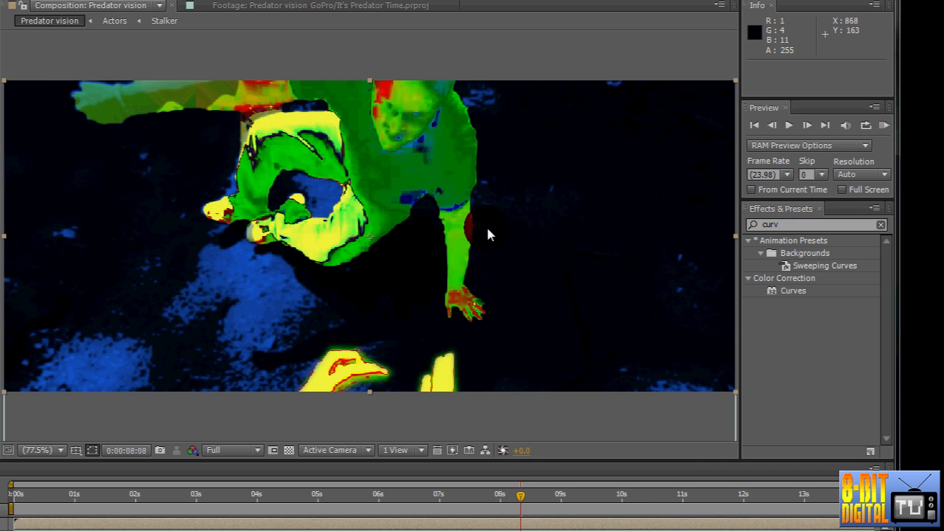